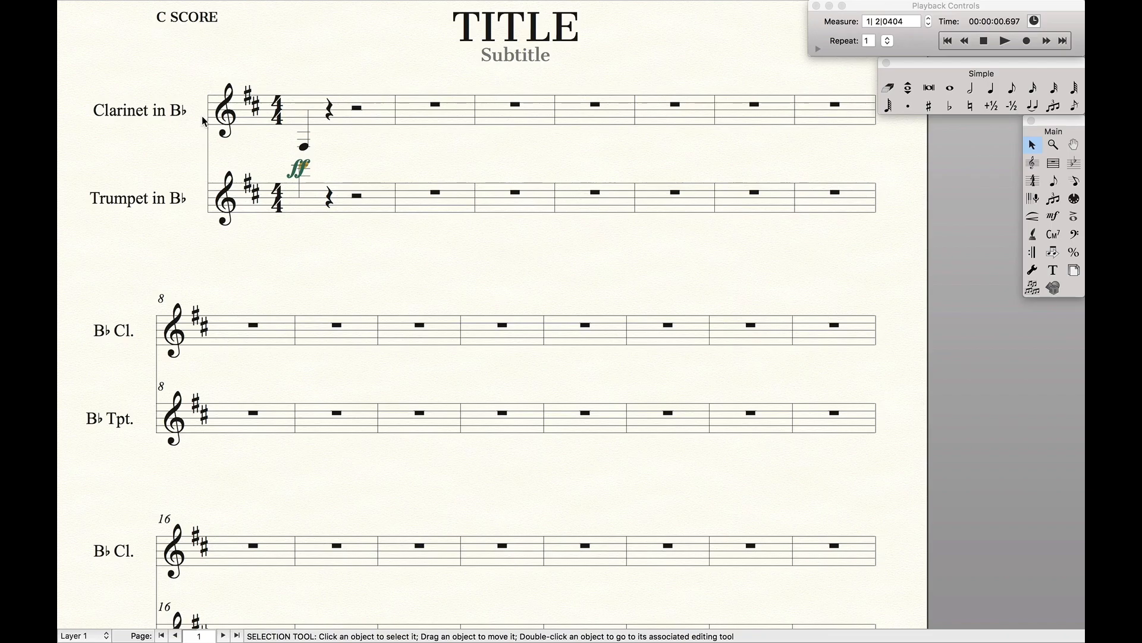
pyautogui.moveTo(285, 149)
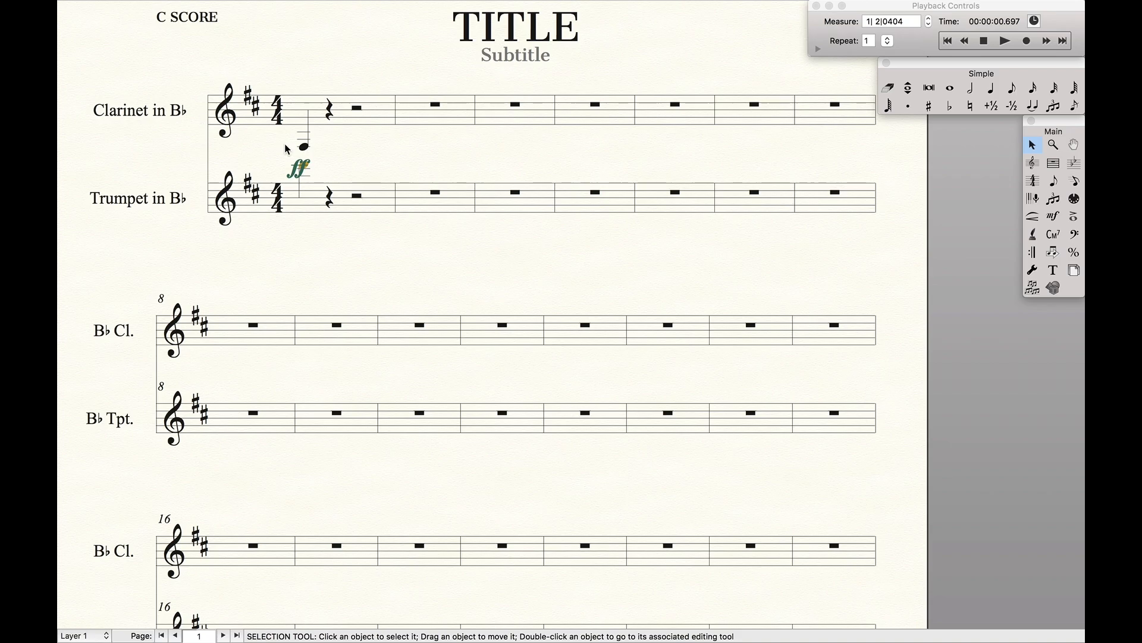
pyautogui.moveTo(320, 160)
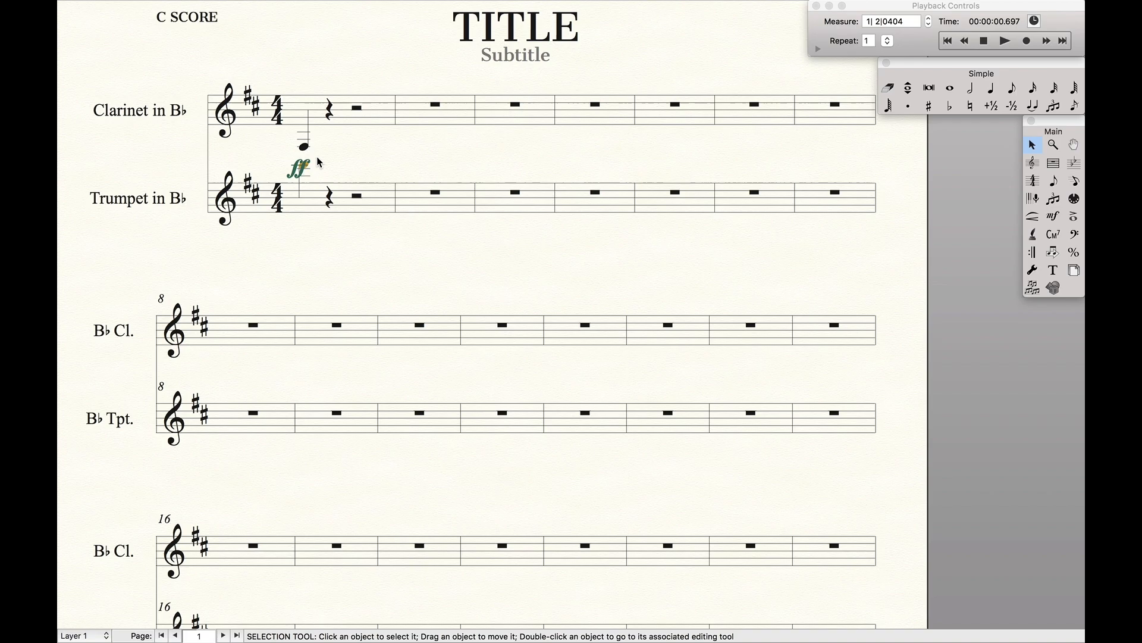
pyautogui.moveTo(284, 172)
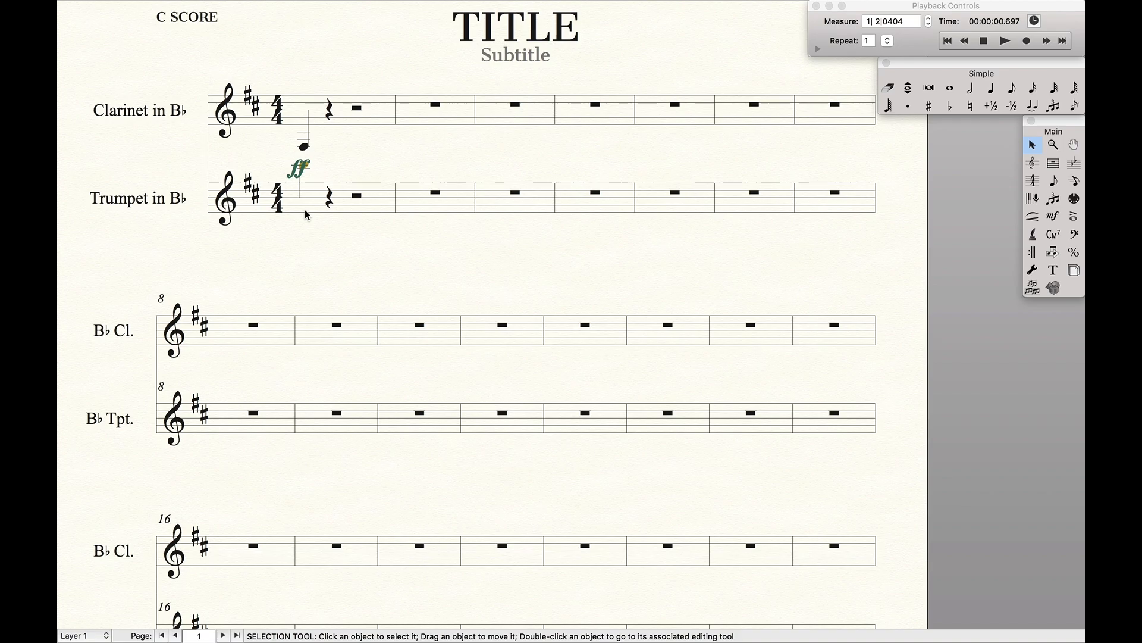
pyautogui.moveTo(307, 200)
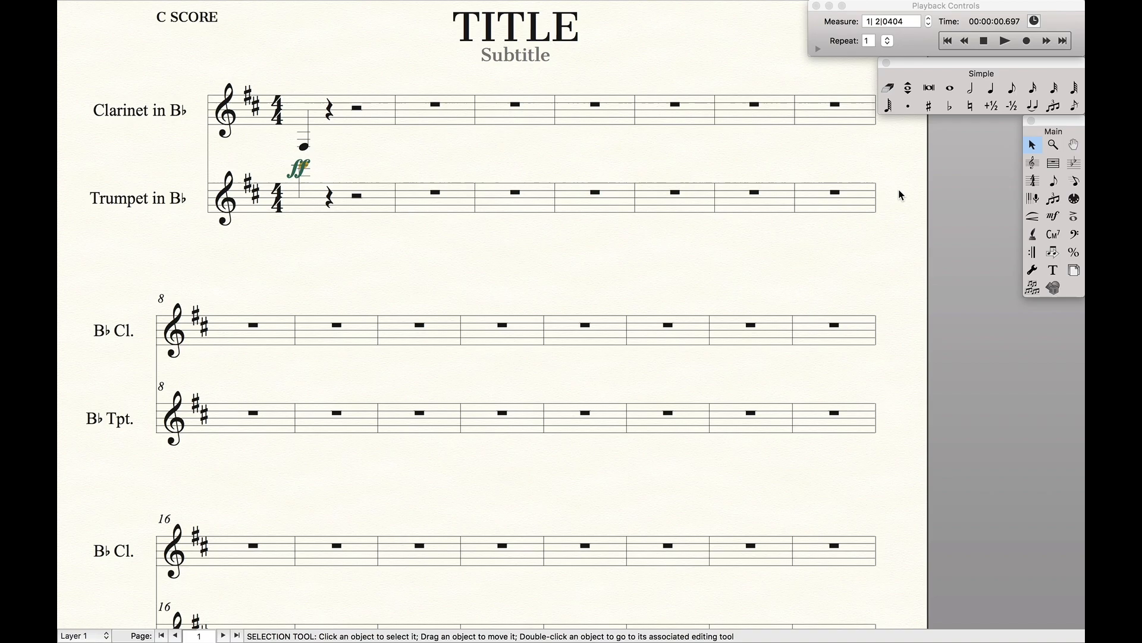
# Switch to the Staff Tool, then return to general selection for the trumpet staff.
pyautogui.click(1033, 162)
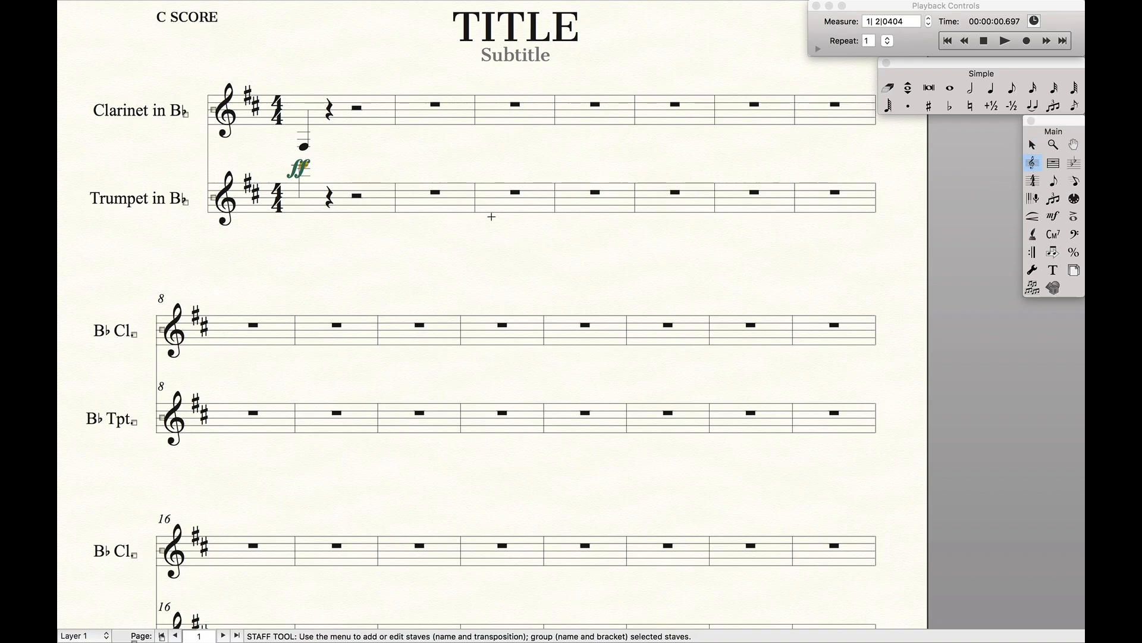
pyautogui.press('cmd+u')
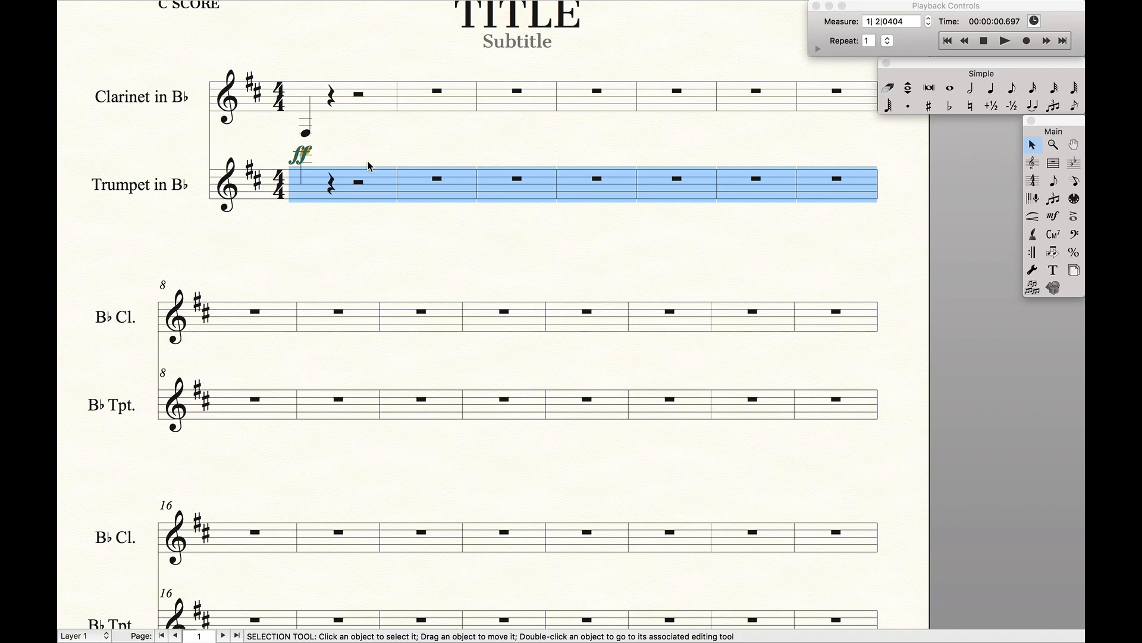
# Select the whole score and choose Vertical Collision Remover from the Plug-ins menu.
pyautogui.press('cmd+a')
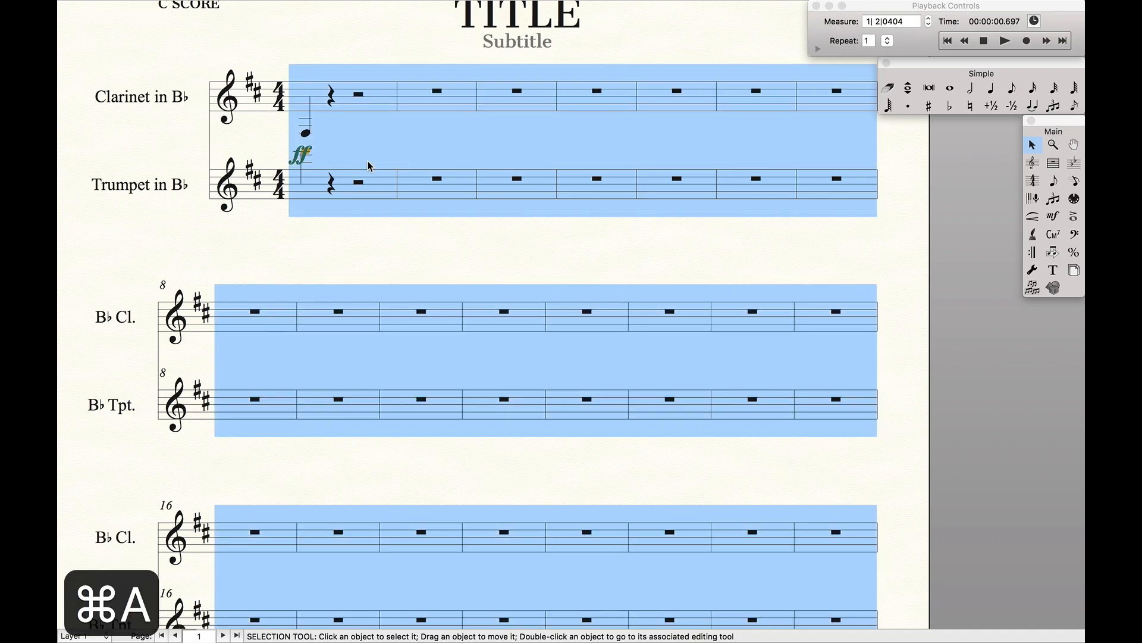
pyautogui.click(457, 7)
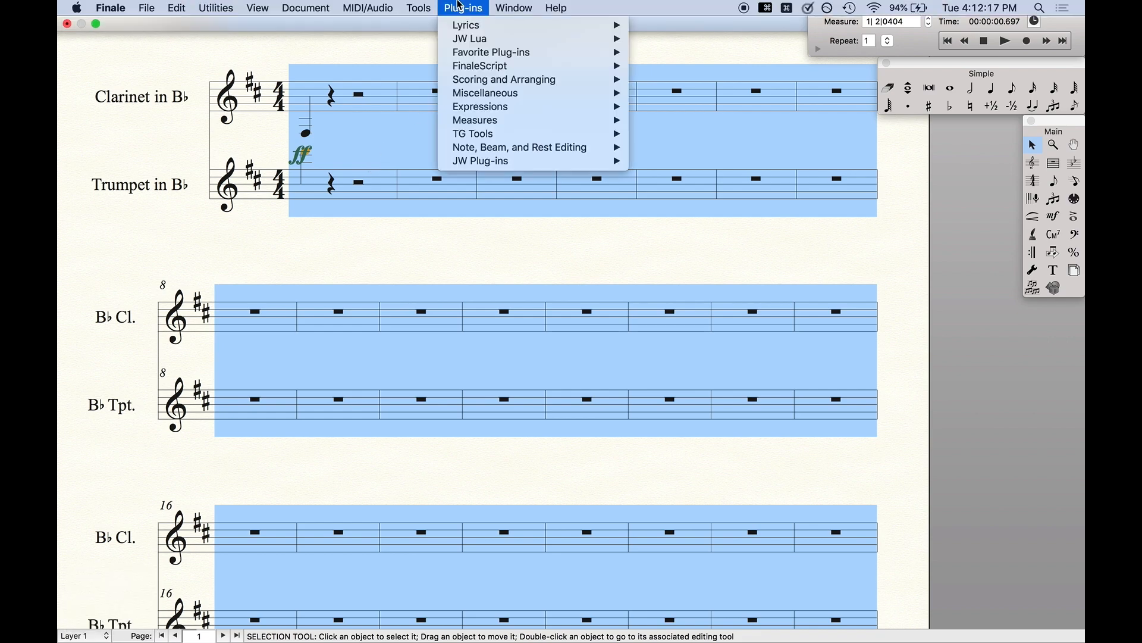
pyautogui.moveTo(503, 78)
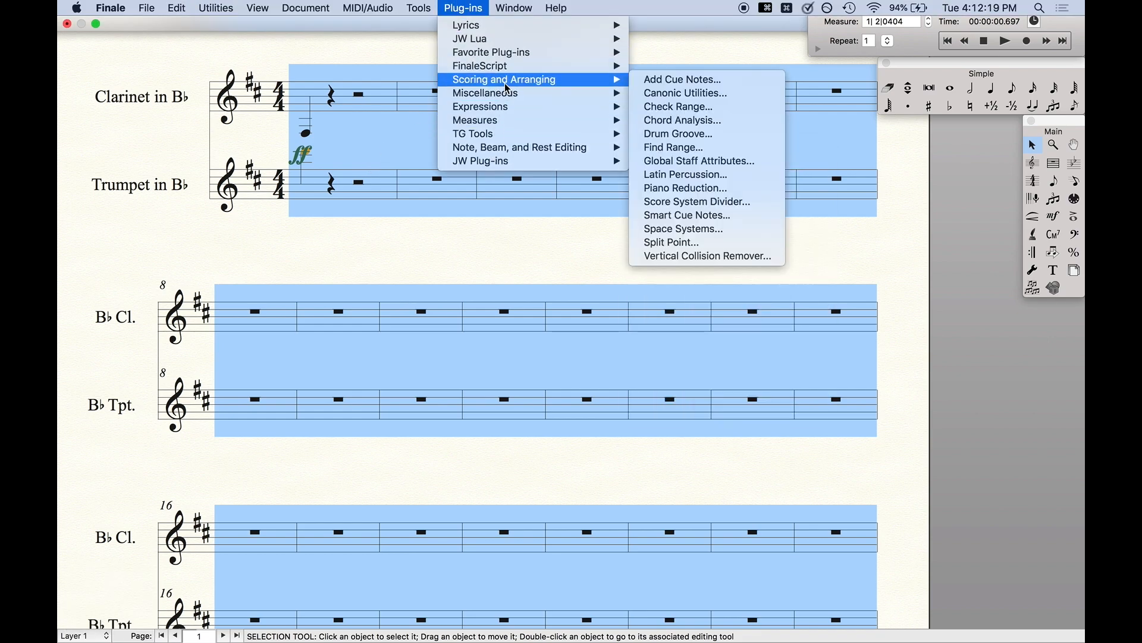
pyautogui.click(706, 256)
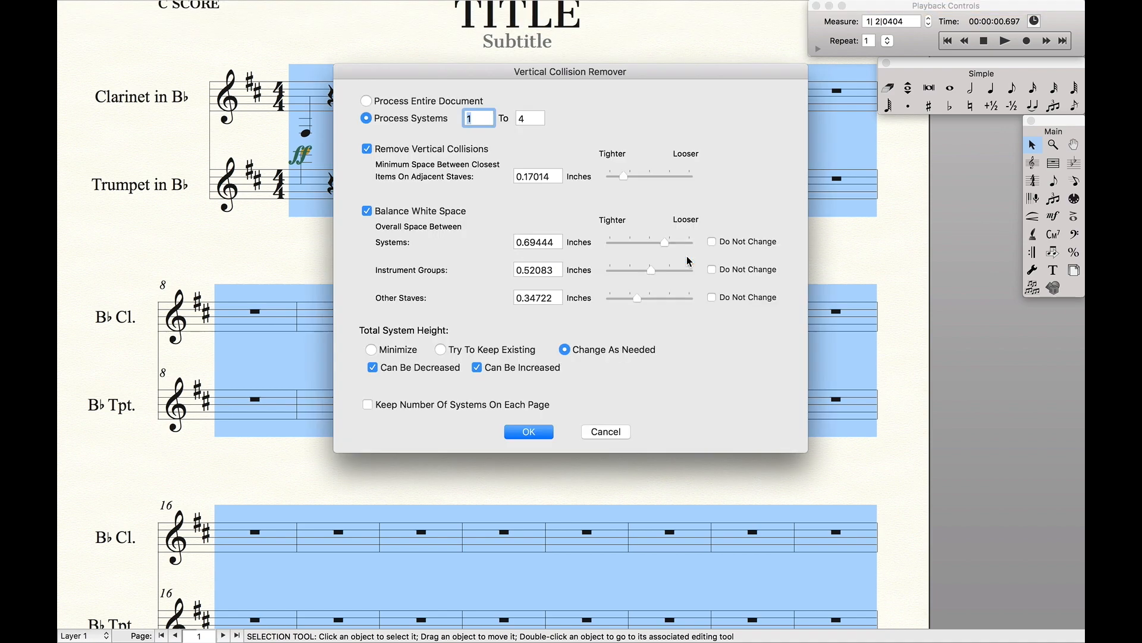
# Process the entire document with default spacing values and apply the collision removal.
pyautogui.click(367, 100)
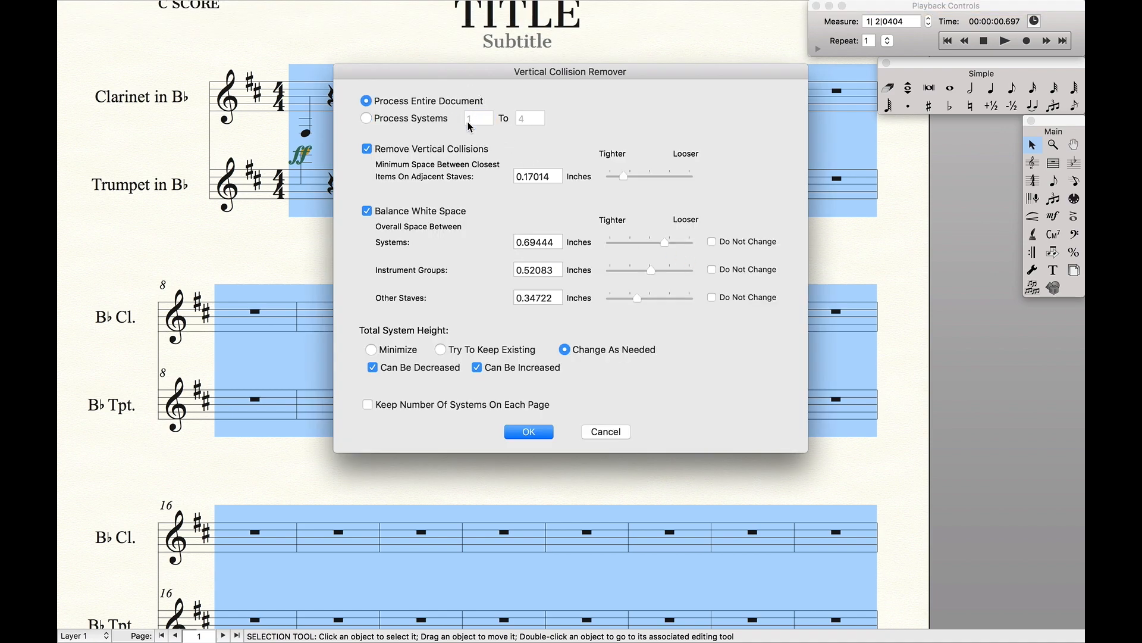
pyautogui.moveTo(393, 134)
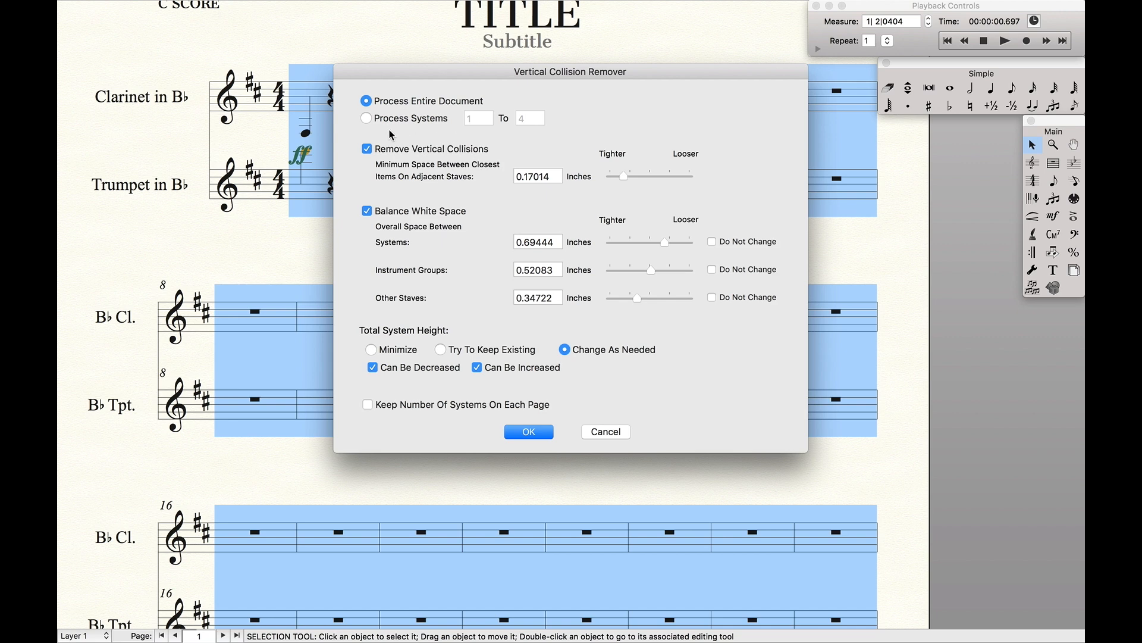
pyautogui.moveTo(610, 183)
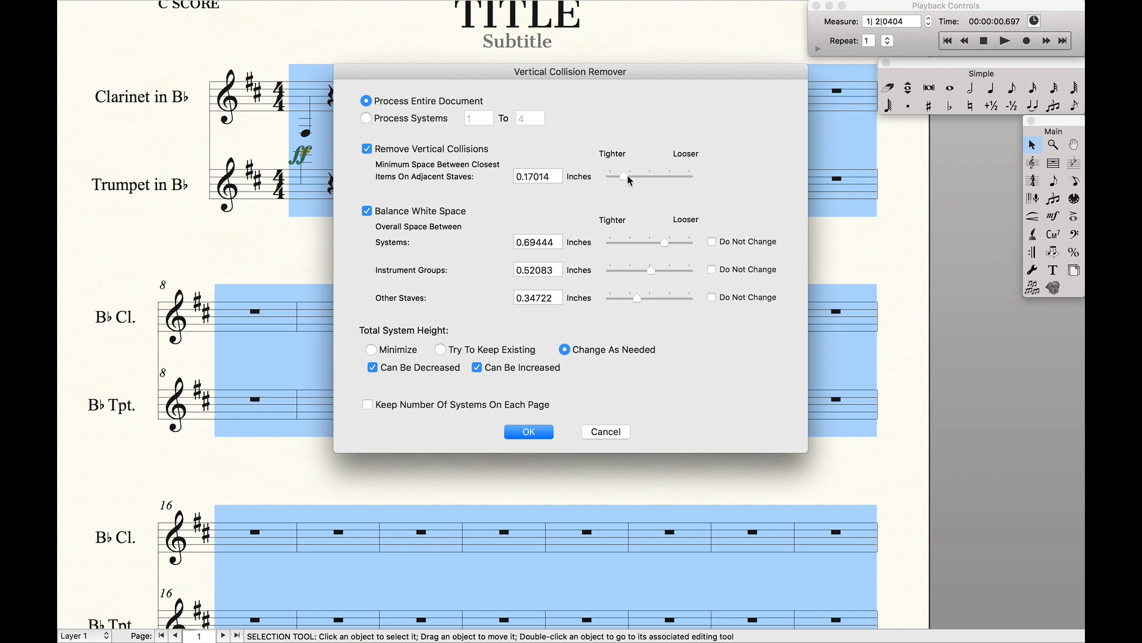
pyautogui.moveTo(692, 181)
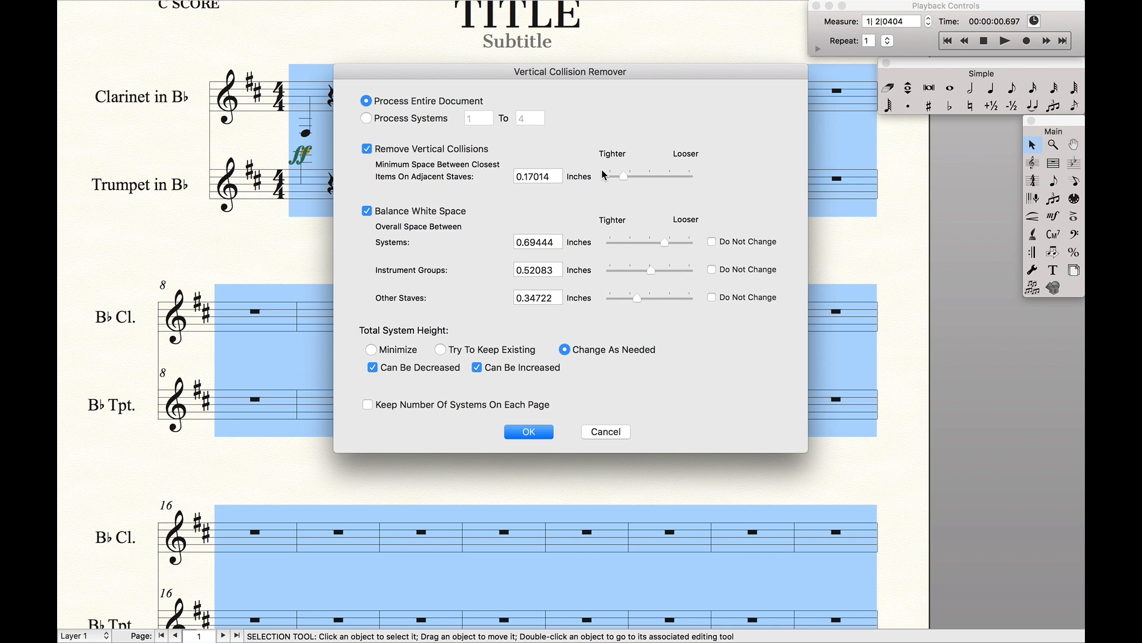
pyautogui.moveTo(465, 262)
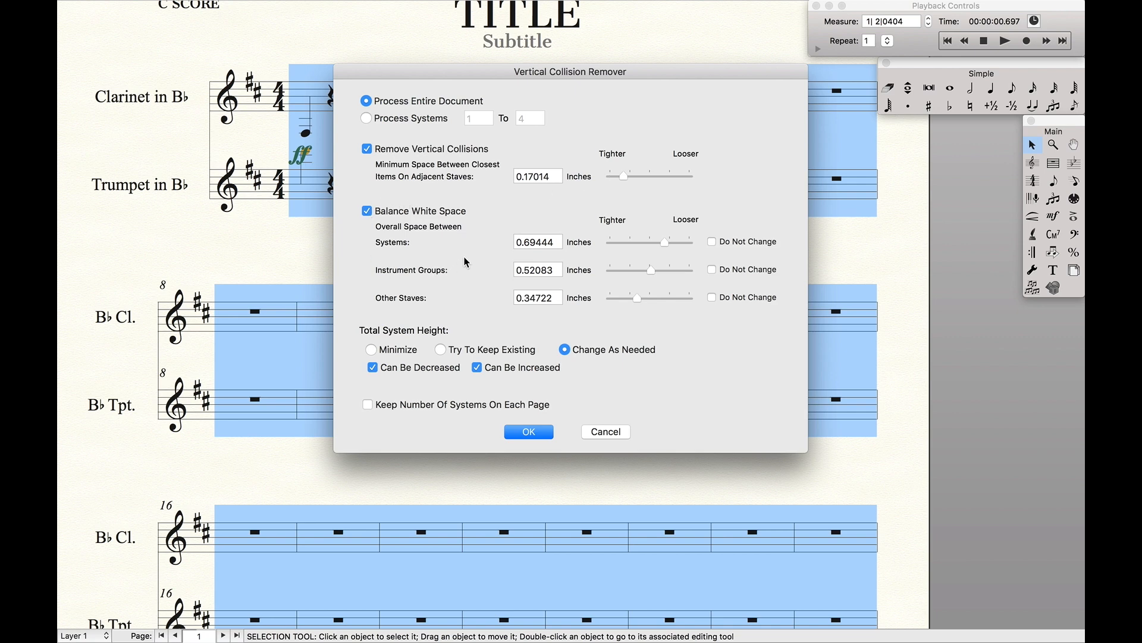
pyautogui.moveTo(433, 335)
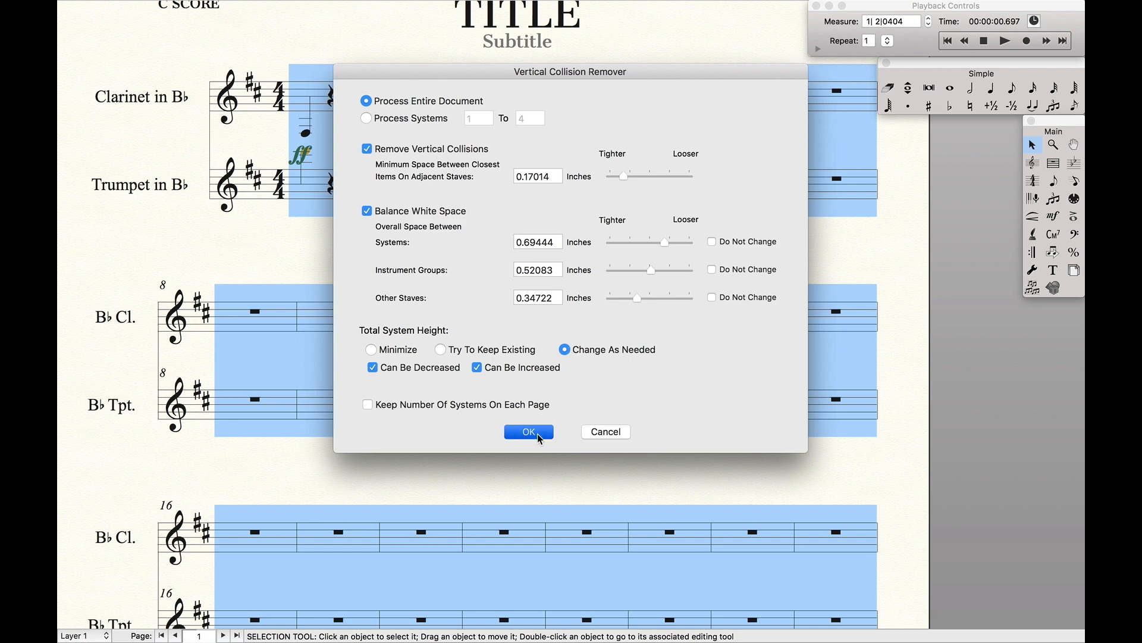
pyautogui.click(529, 432)
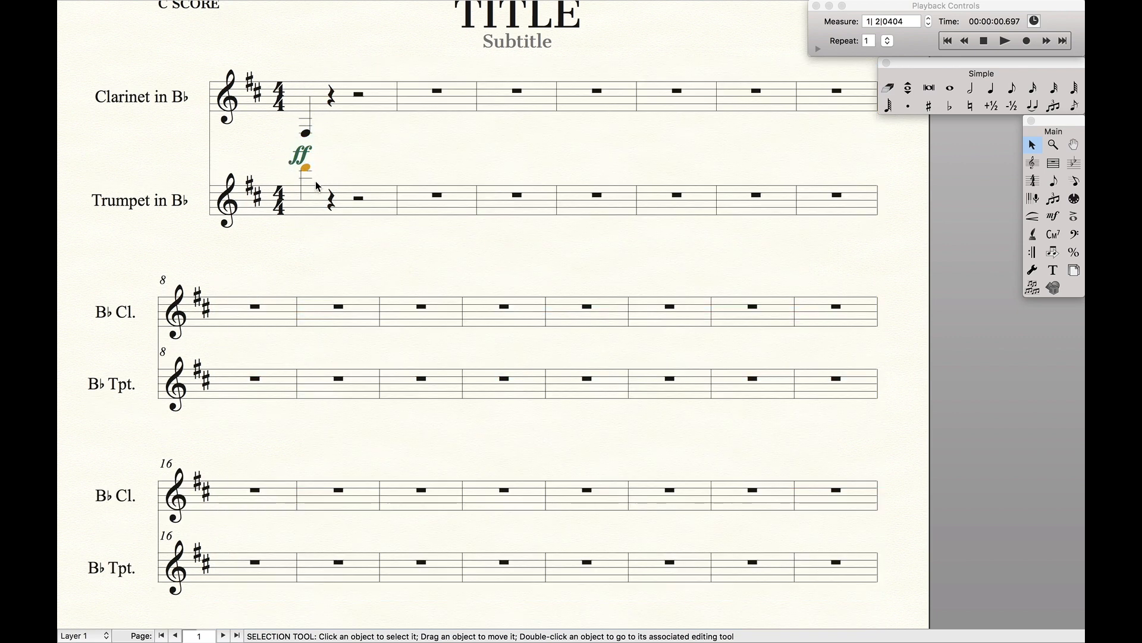
pyautogui.moveTo(286, 146)
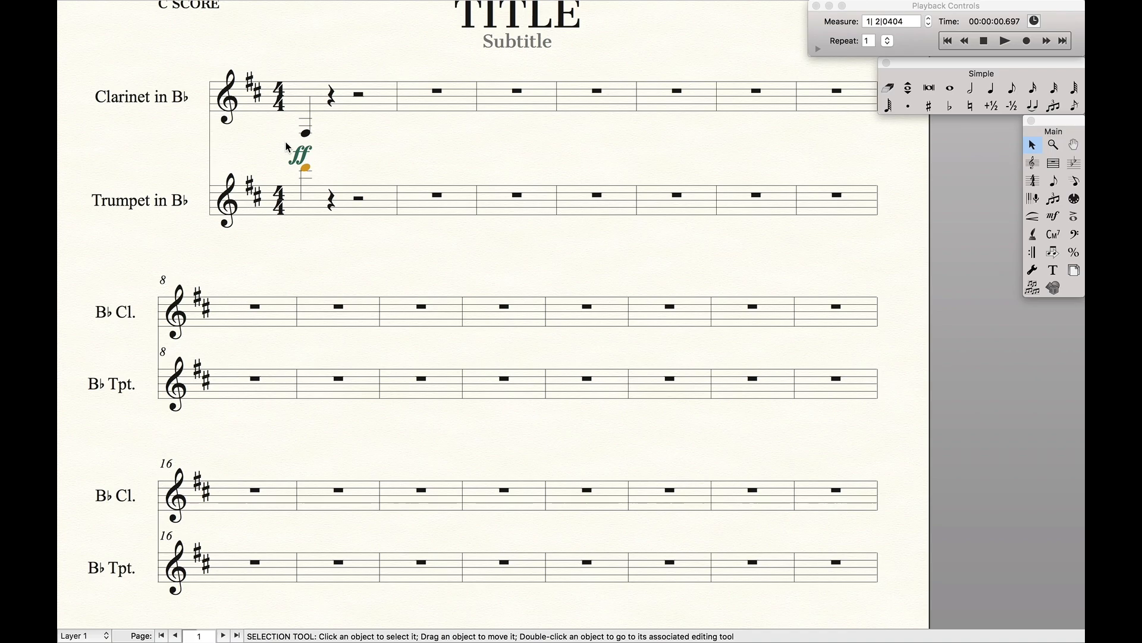